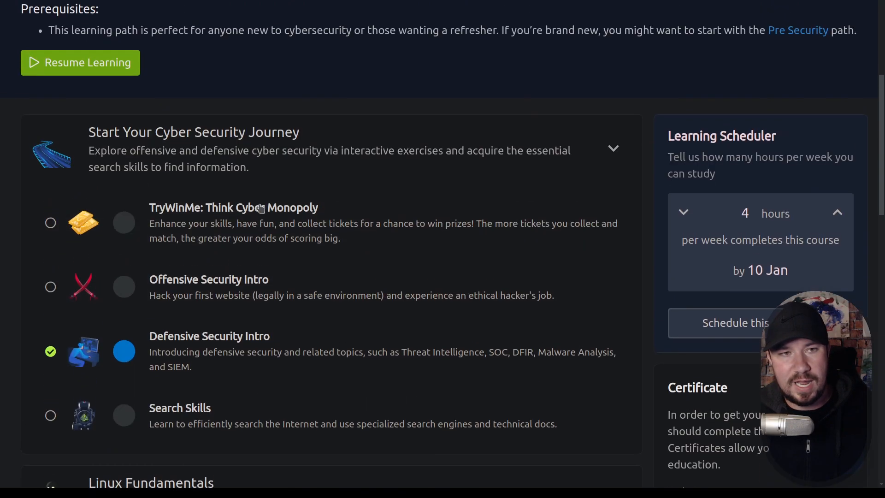
Enter the Offensive Security Intro room and read the $2000 transfer mission.
scroll(down, 3)
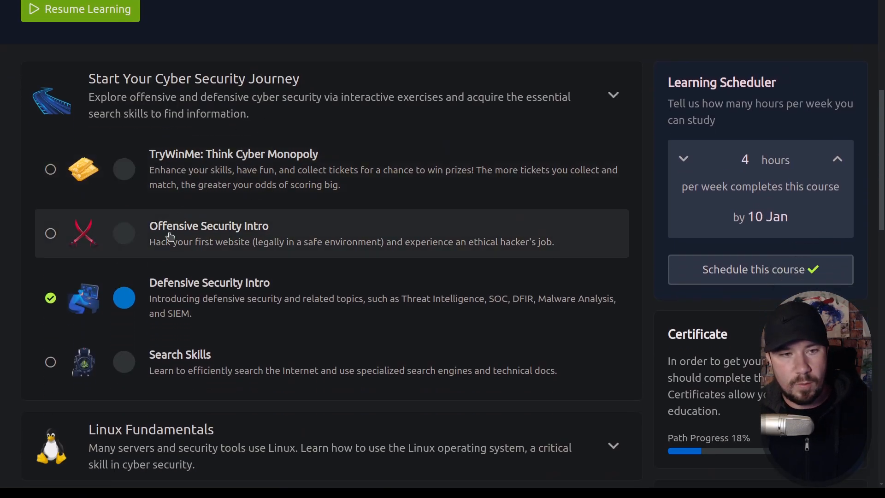
scroll(down, 3)
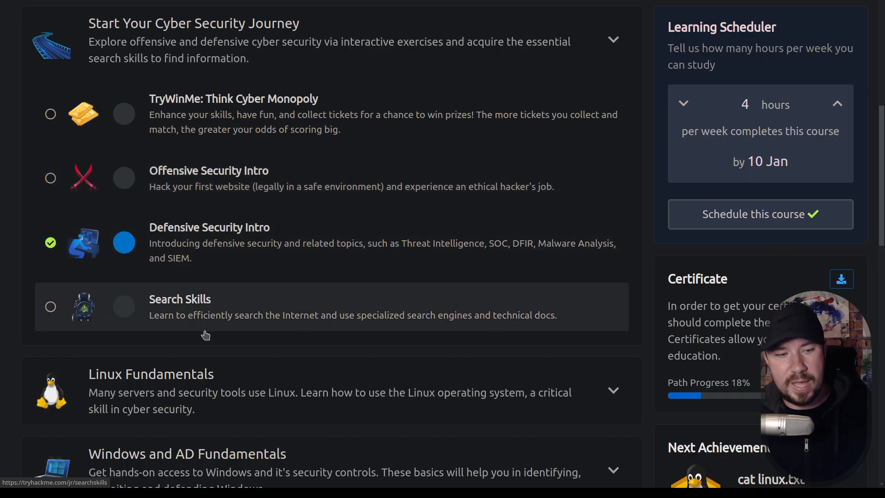
mouse_move(239, 186)
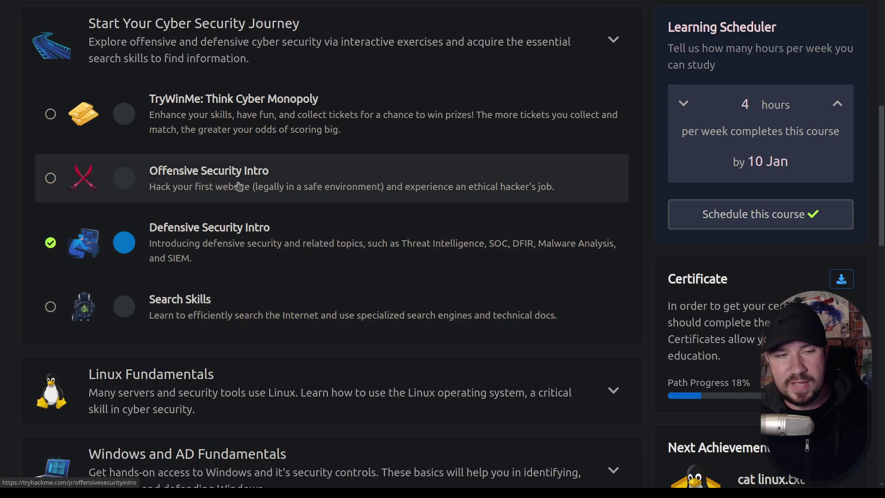
mouse_move(291, 207)
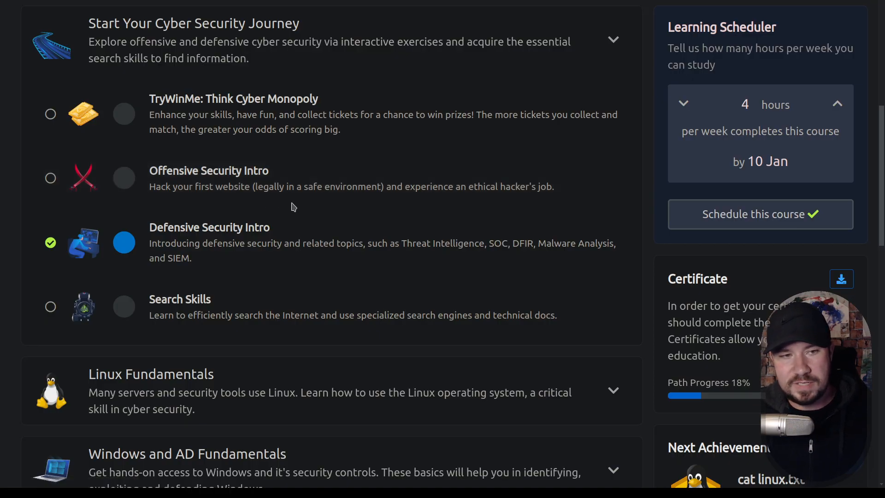
mouse_move(292, 186)
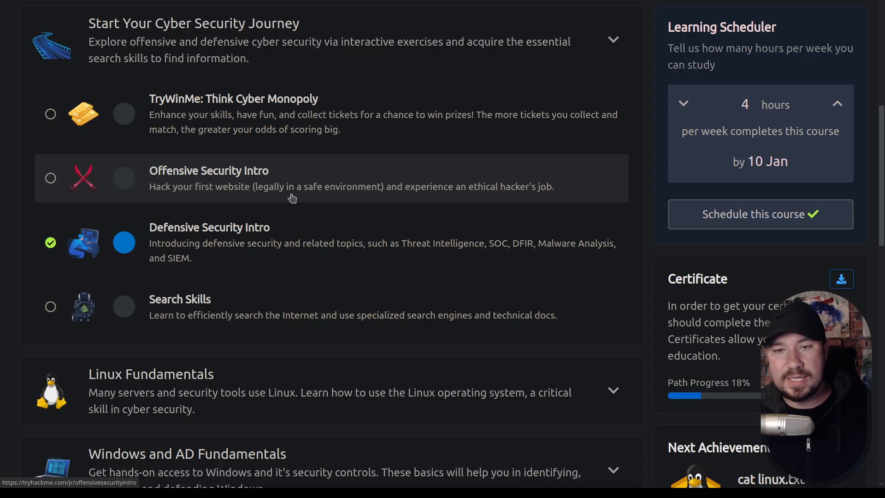
mouse_move(694, 251)
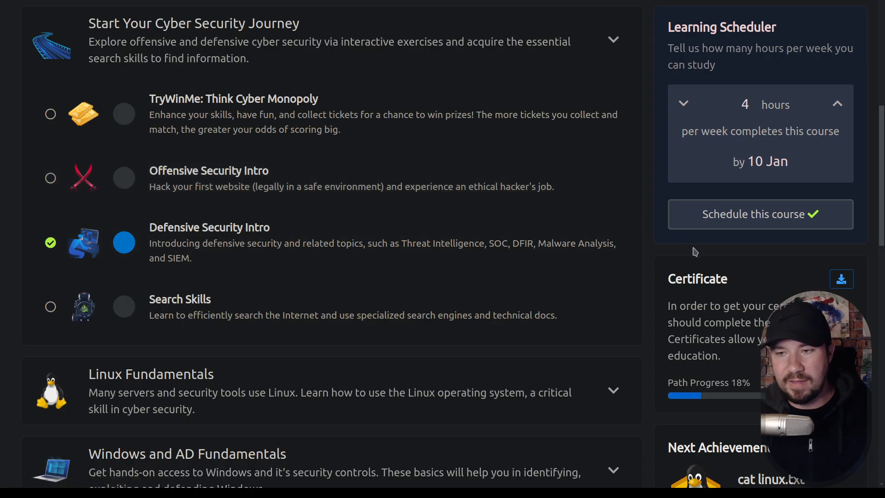
mouse_move(429, 178)
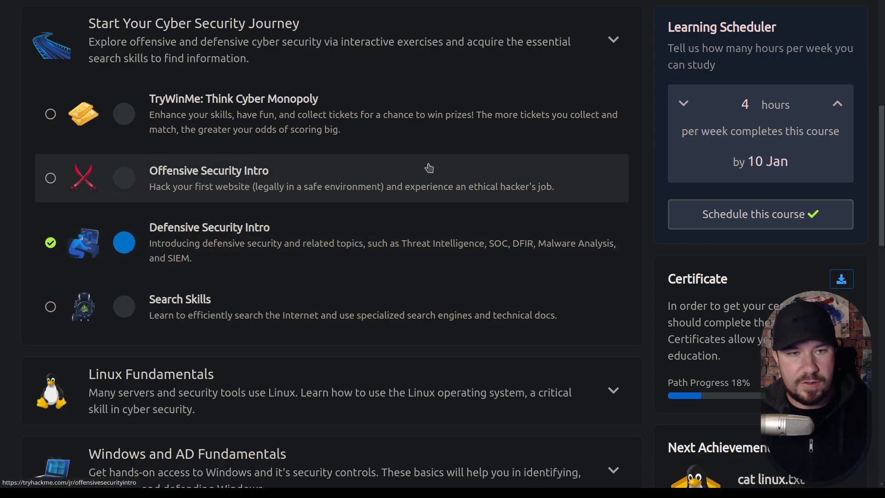
mouse_move(420, 173)
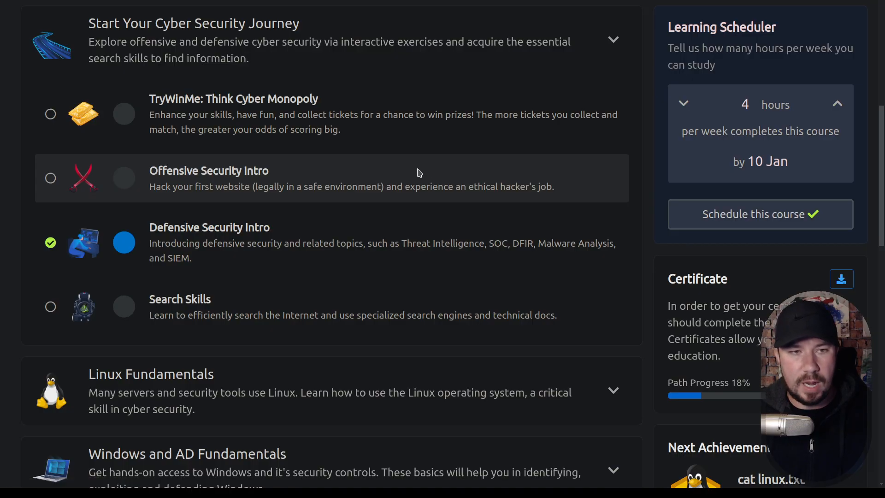
click(209, 178)
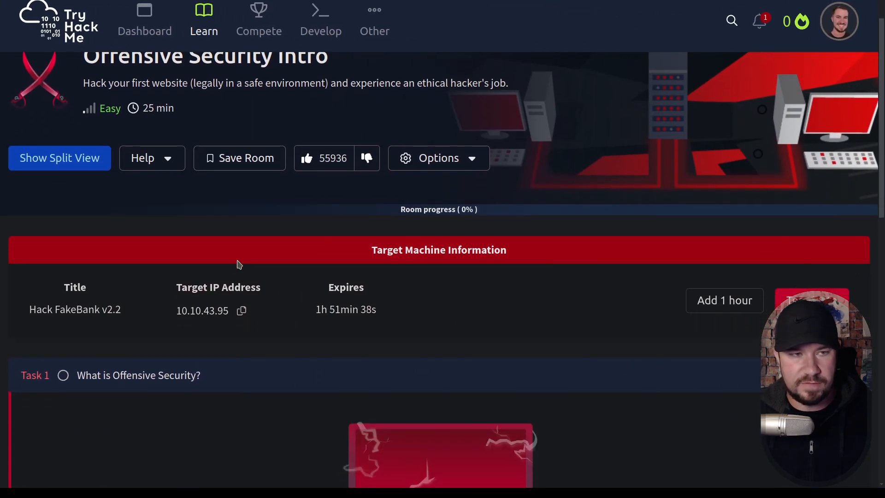
scroll(down, 3)
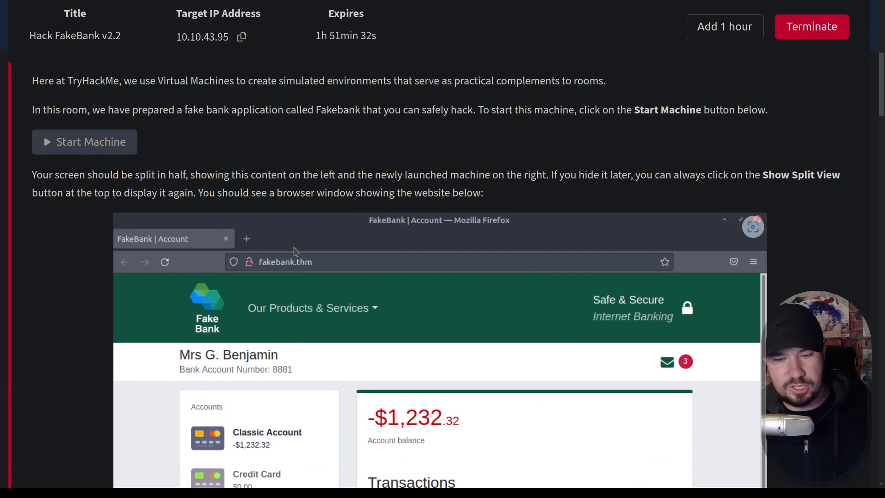
scroll(down, 3)
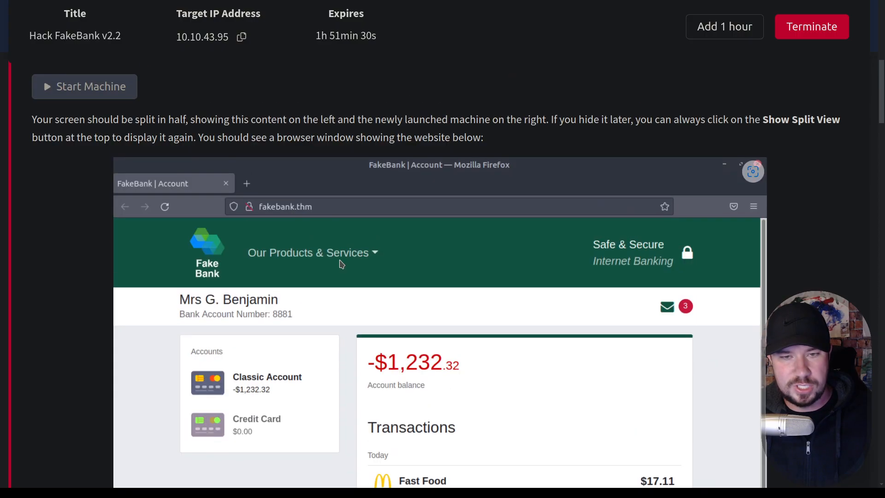
scroll(up, 3)
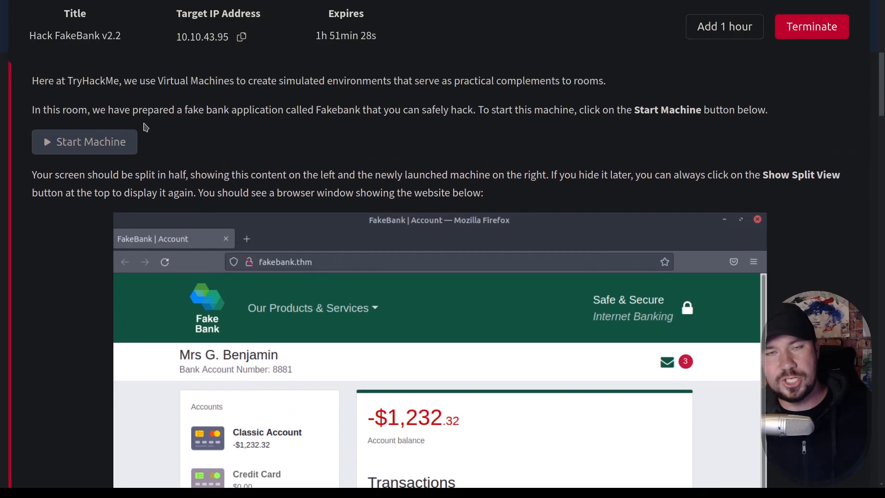
mouse_move(232, 169)
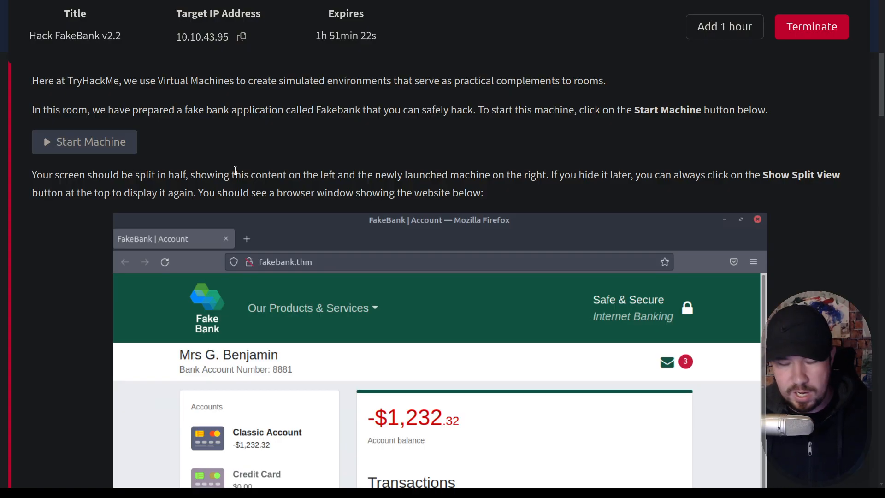
Start the FakeBank machine in split view.
scroll(down, 3)
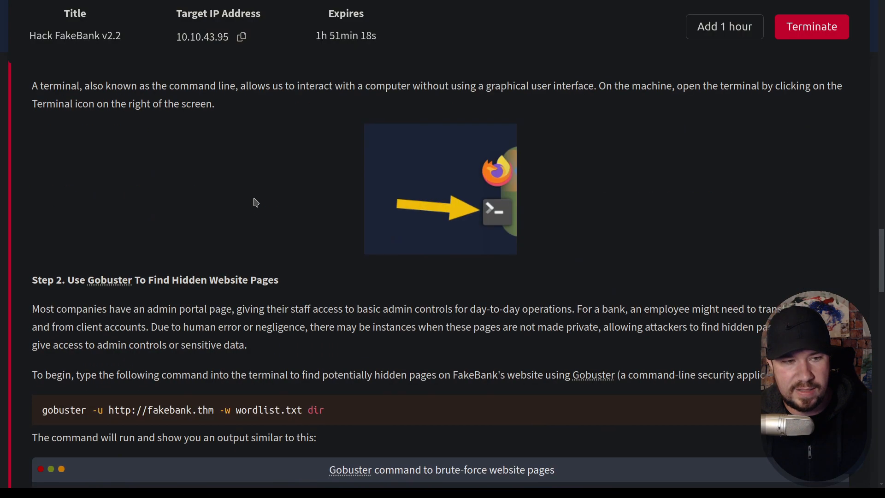
scroll(down, 3)
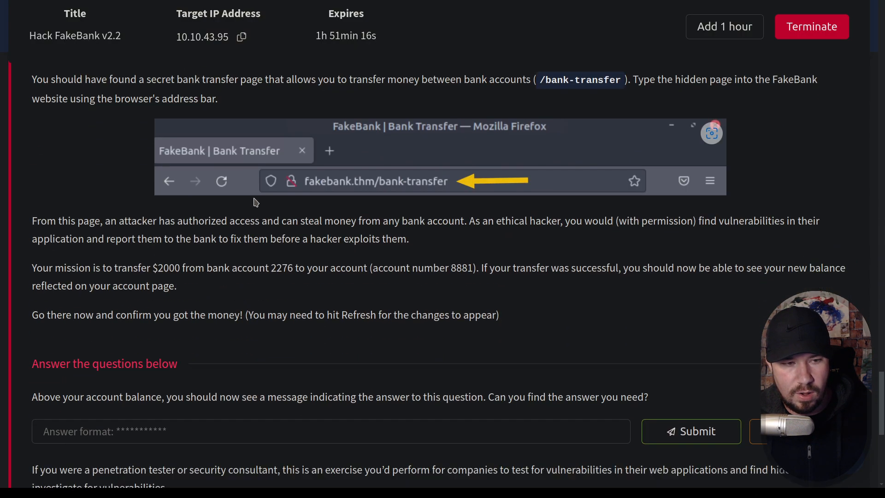
scroll(down, 3)
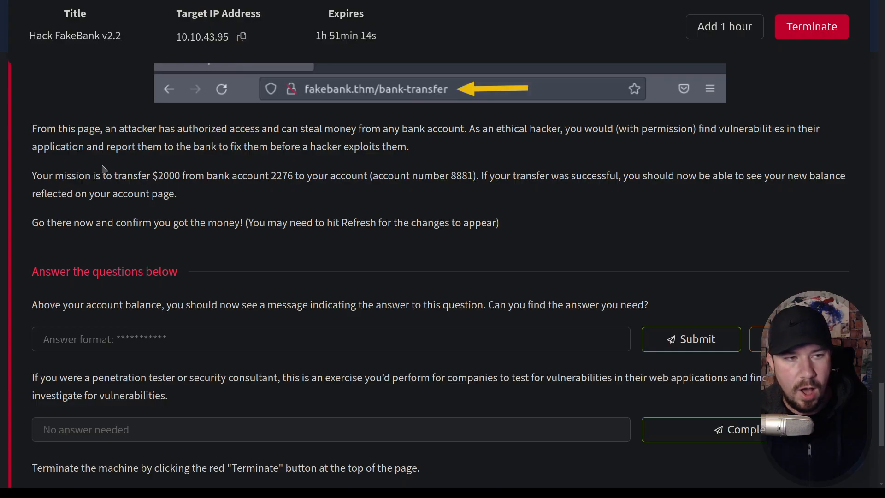
double_click(166, 175)
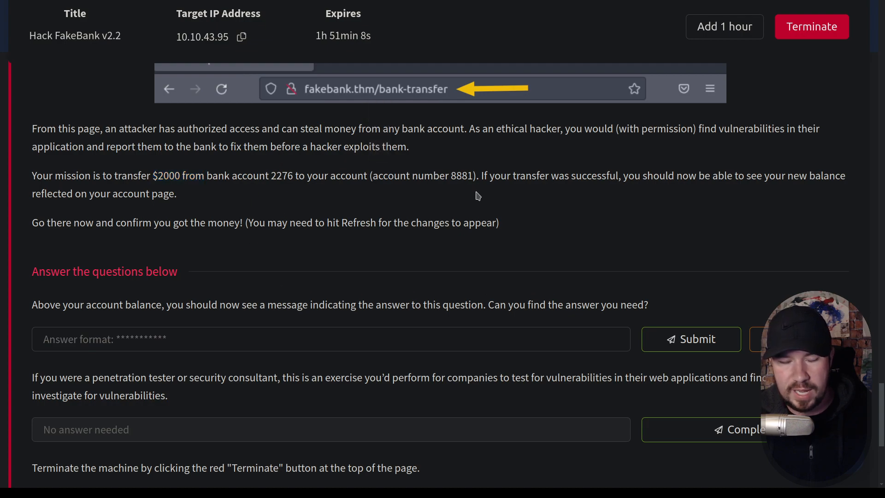
mouse_move(480, 176)
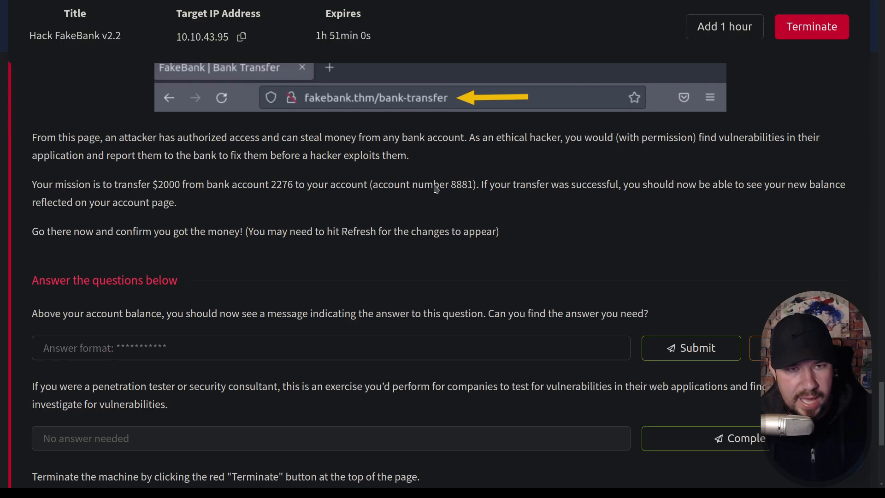
scroll(up, 3)
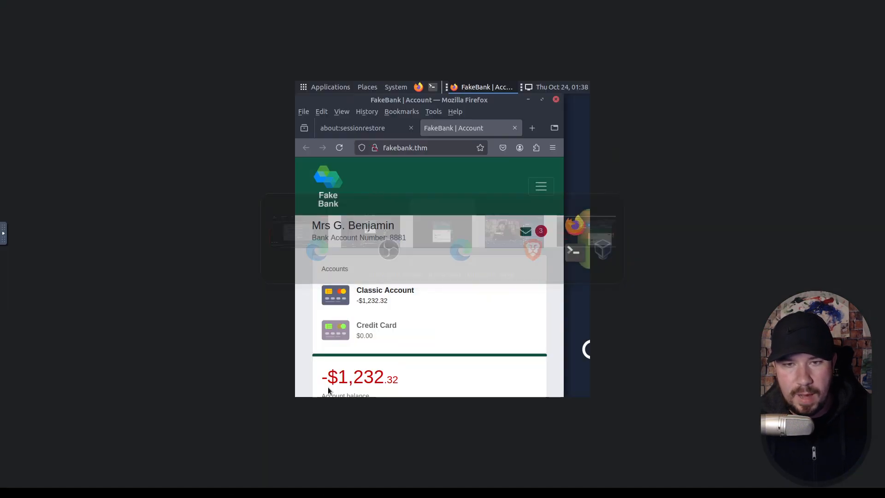
Close the about:sessionrestore tab, leaving just the FakeBank account page.
click(541, 99)
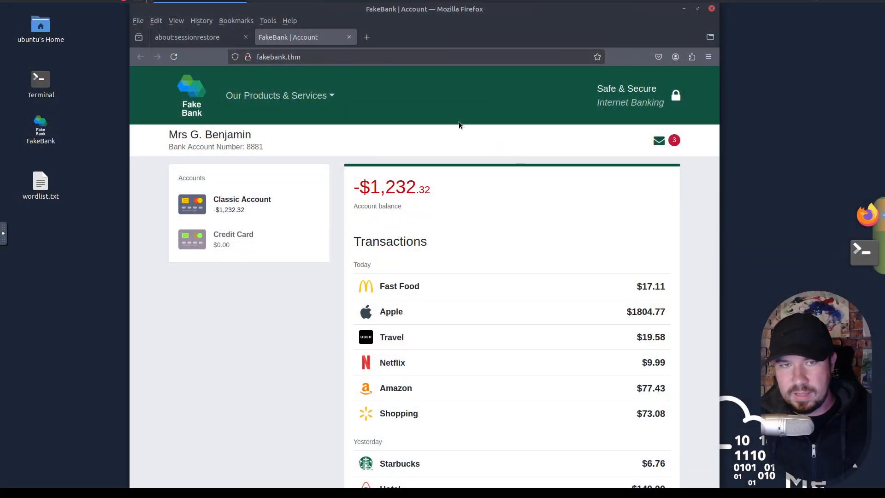
mouse_move(366, 160)
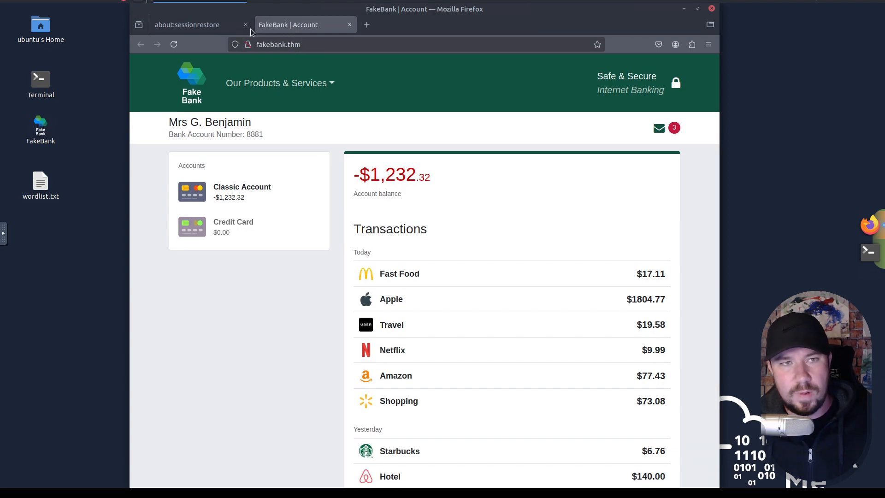
click(245, 25)
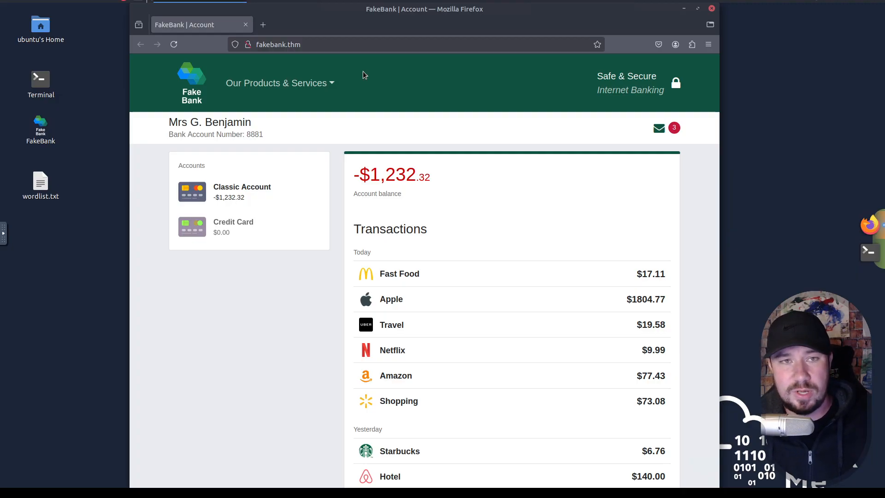
Try guessed FakeBank URLs /admin and /free-money (404), then return to the account page.
click(291, 44)
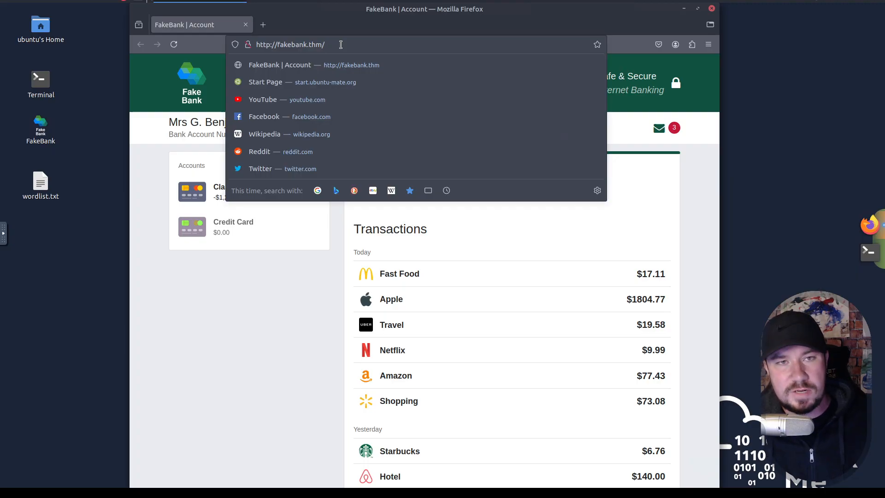
text(admin)
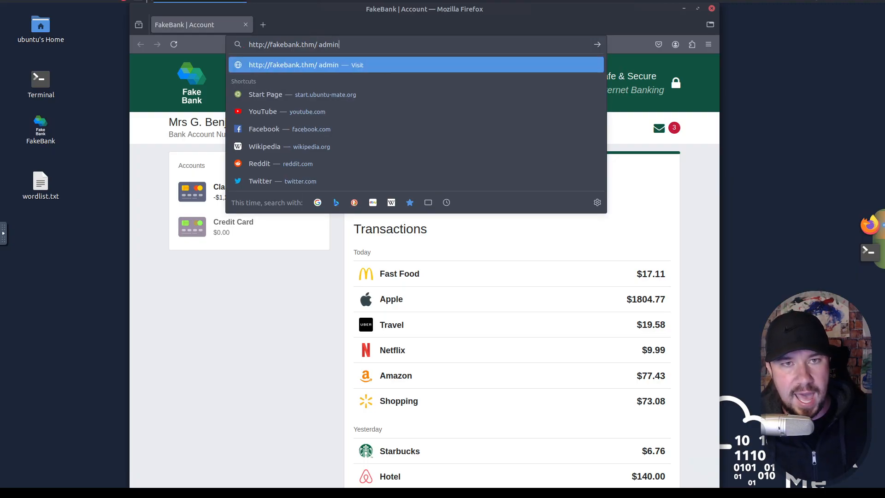
key(Backspace)
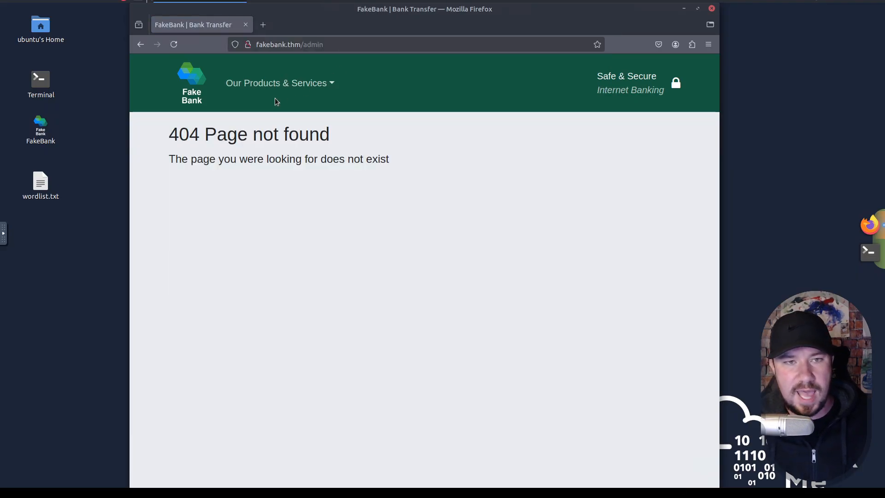
click(290, 45)
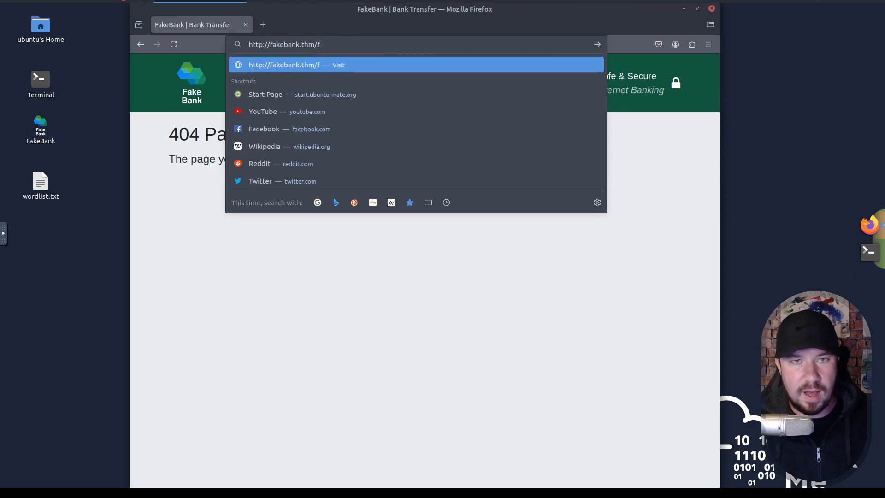
text(ree-money)
key(Return)
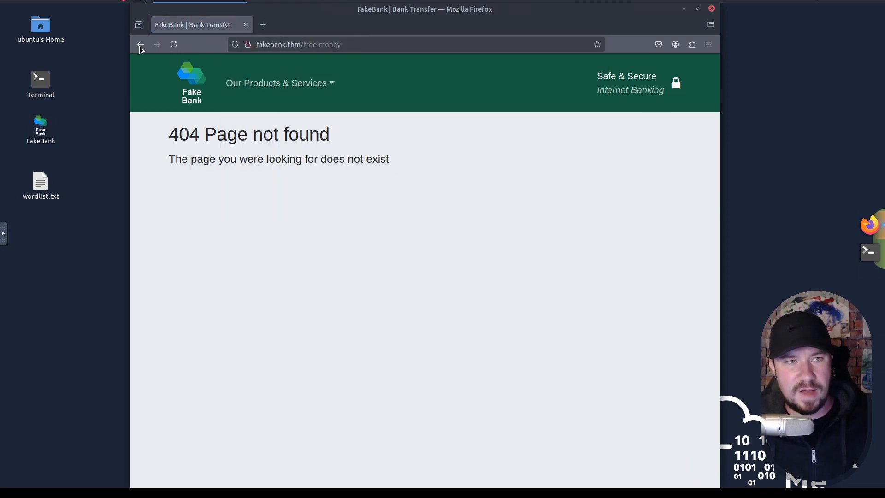
click(141, 44)
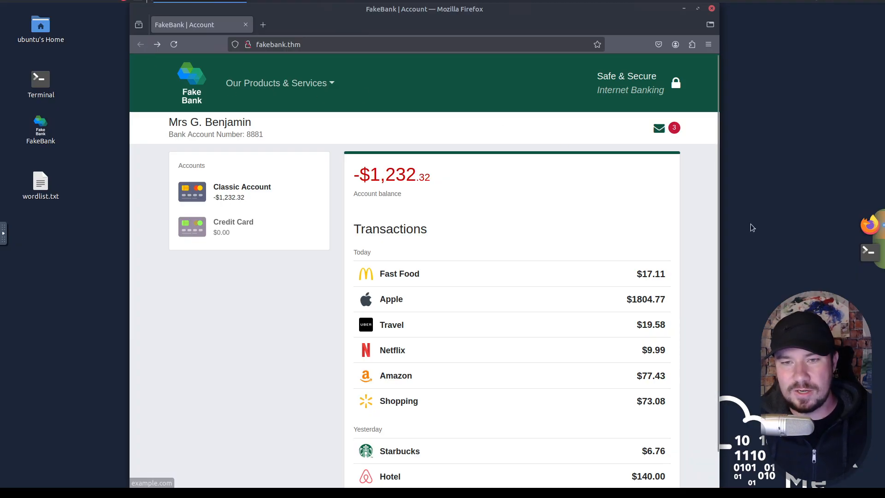
mouse_move(866, 252)
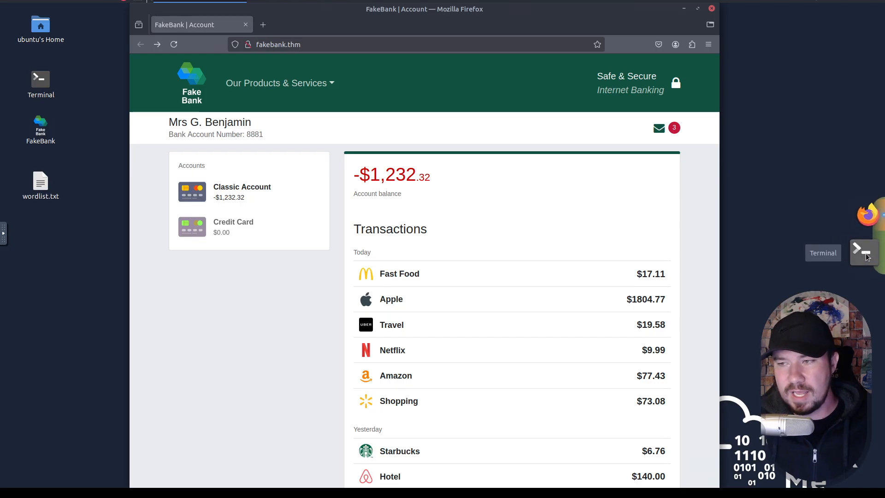
mouse_move(860, 252)
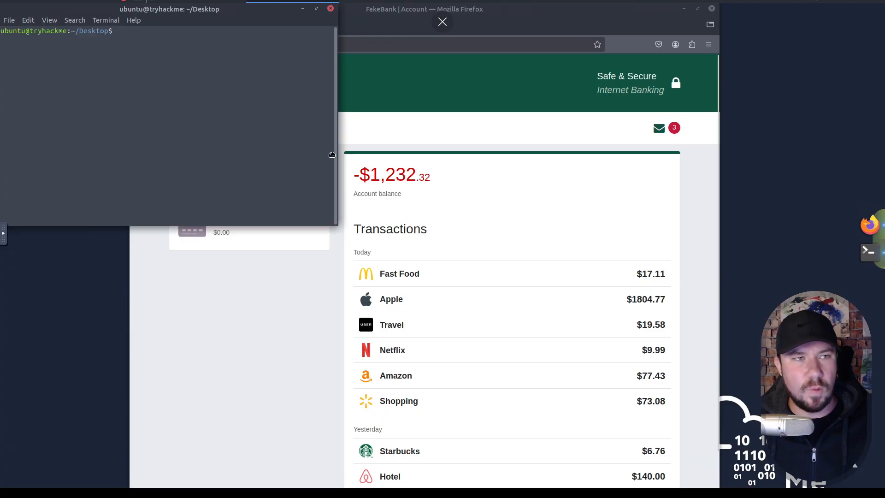
Maximize the terminal and print the contents of wordlist.txt.
drag(170, 9, 331, 164)
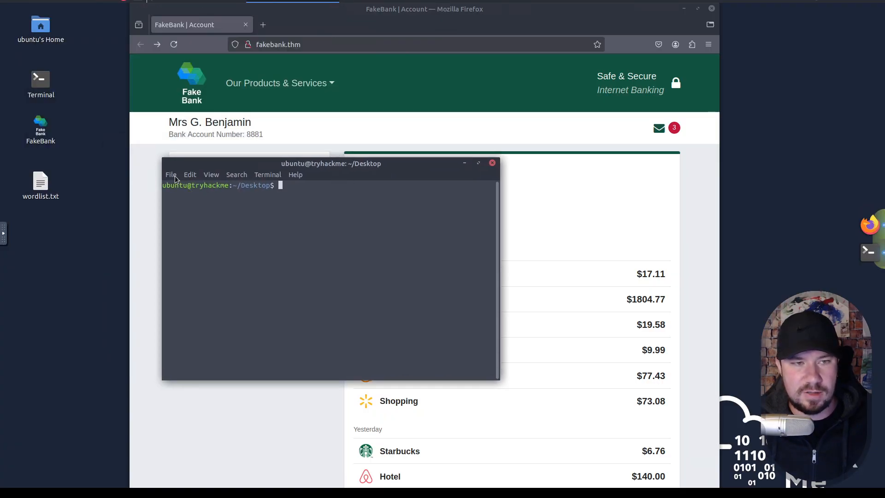
click(212, 174)
text(ls)
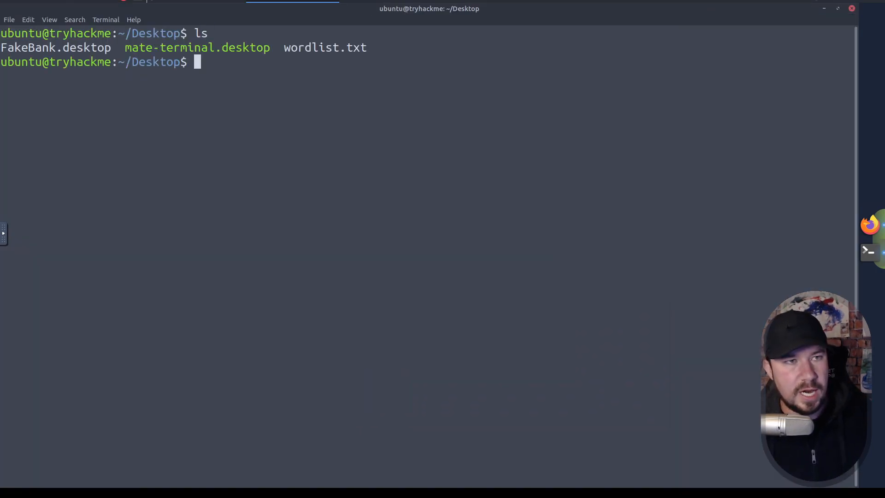
text(cat wo)
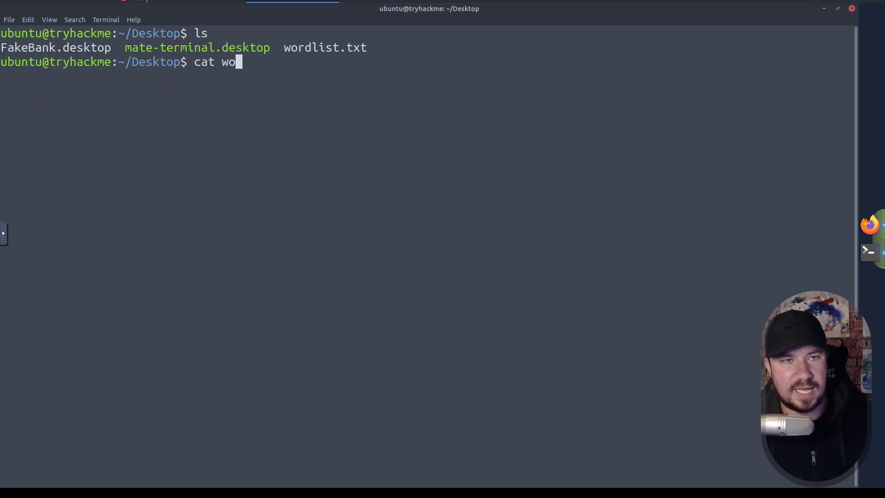
key(Return)
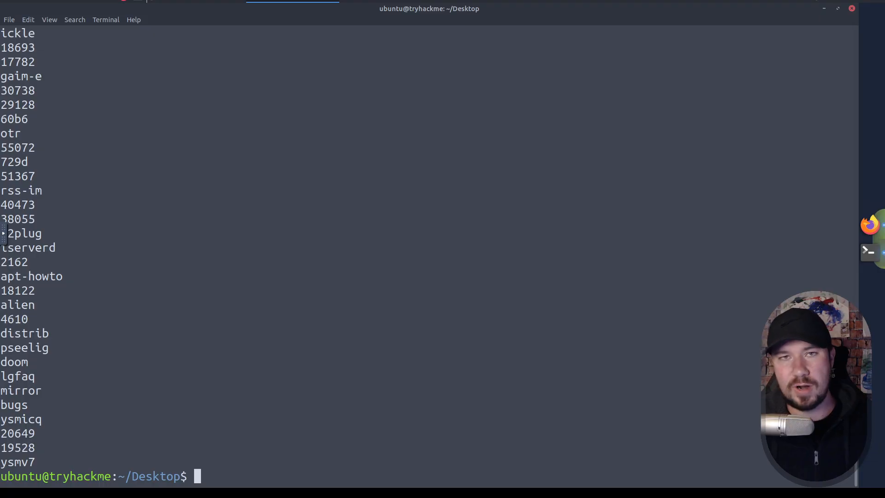
Clear the screen and read through Gobuster's help options.
text(cl)
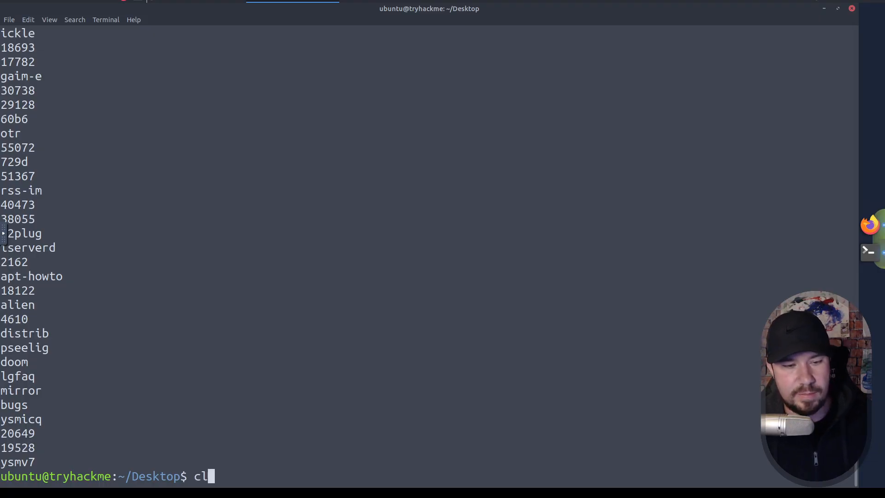
key(Return)
text(ls)
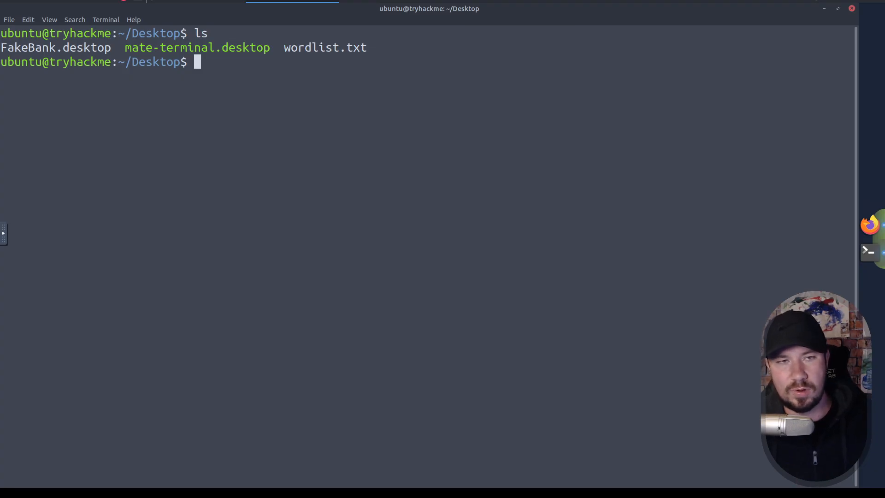
text(gobuster)
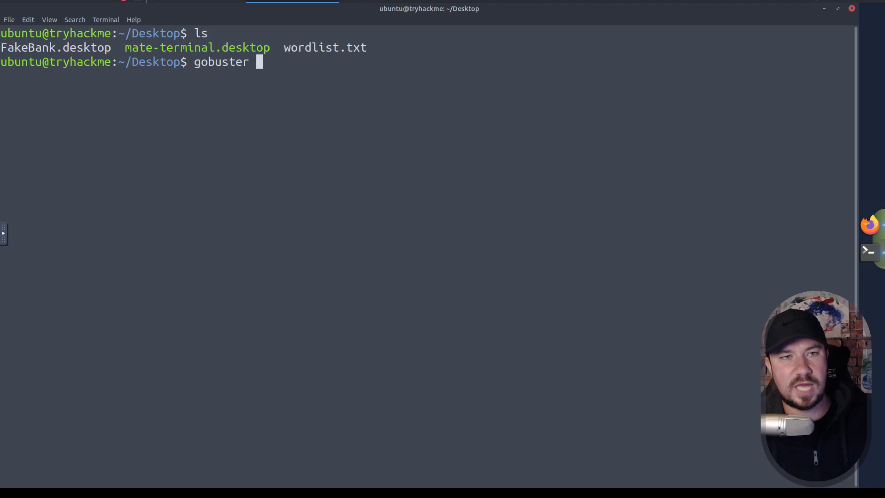
key(Return)
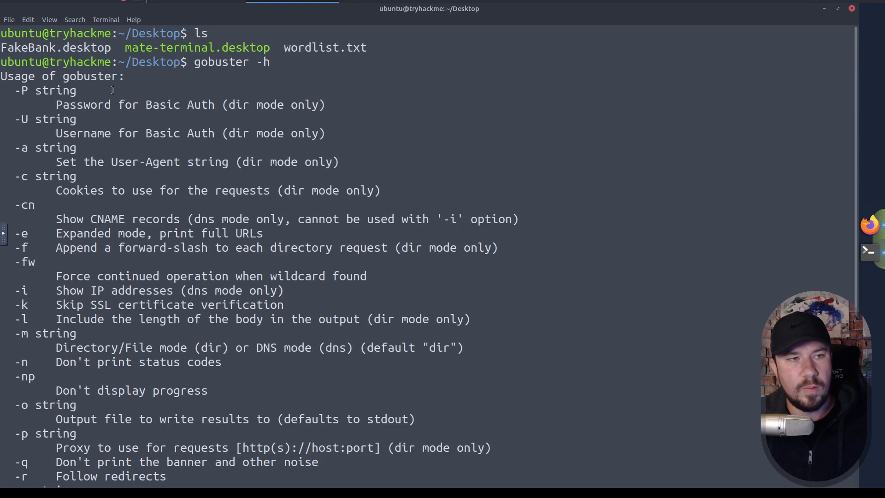
mouse_move(198, 111)
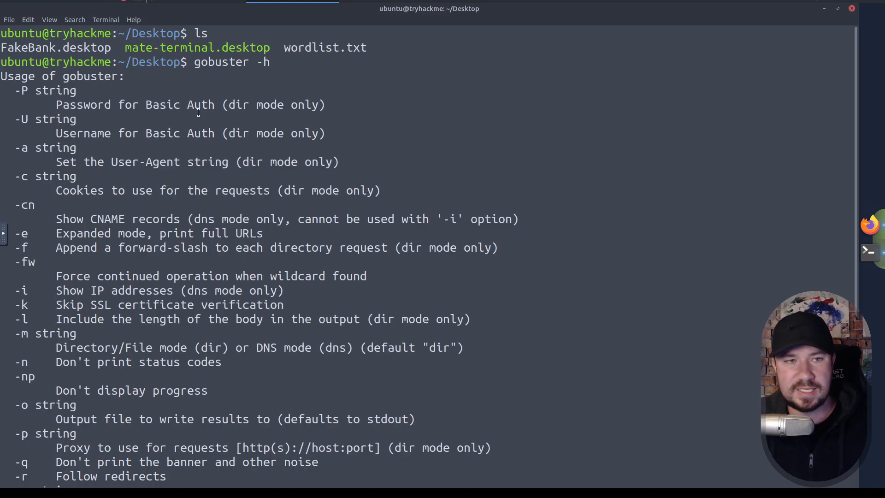
mouse_move(189, 162)
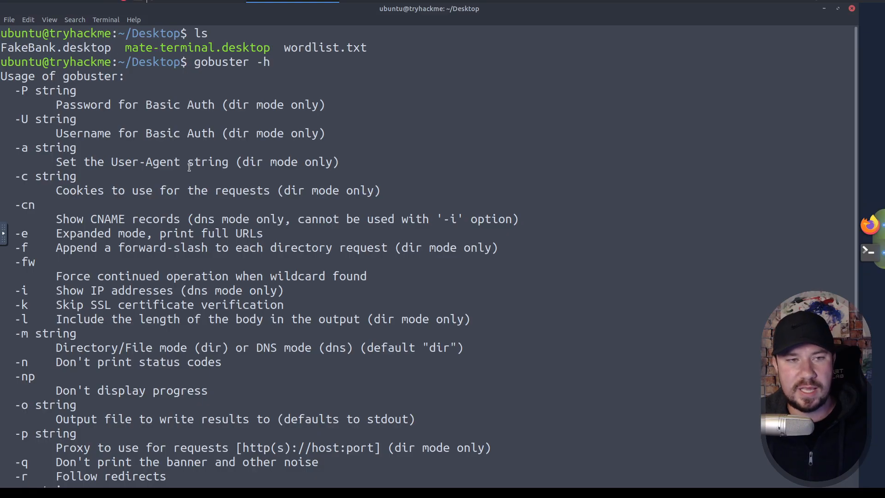
double_click(145, 161)
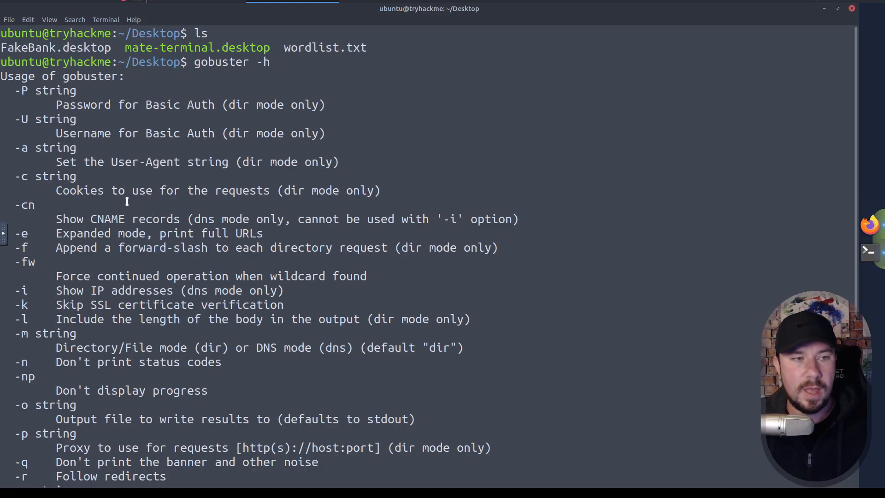
scroll(down, 3)
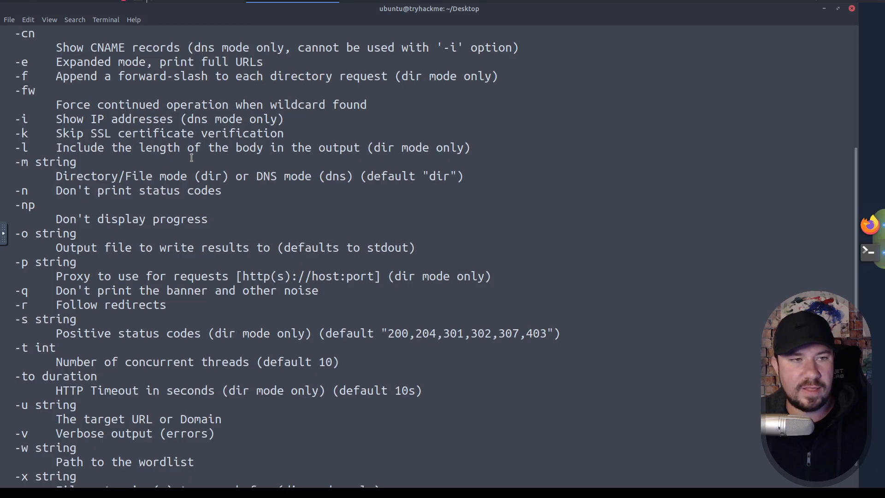
mouse_move(163, 223)
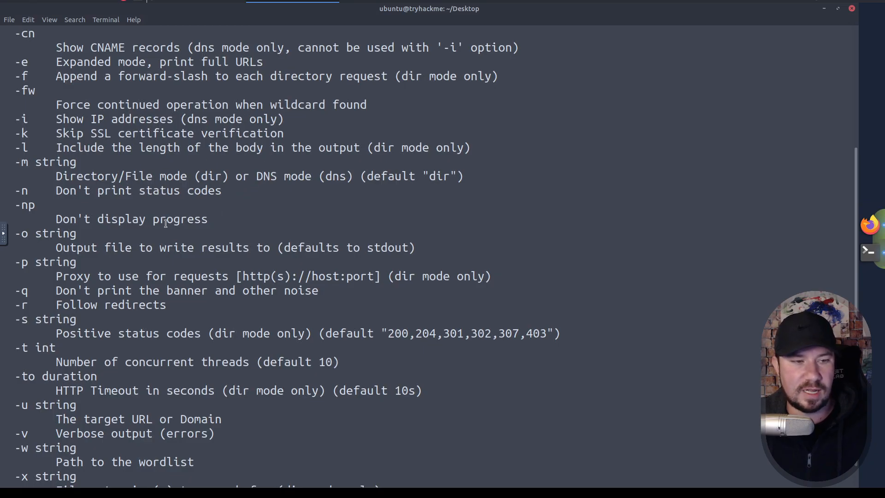
scroll(down, 3)
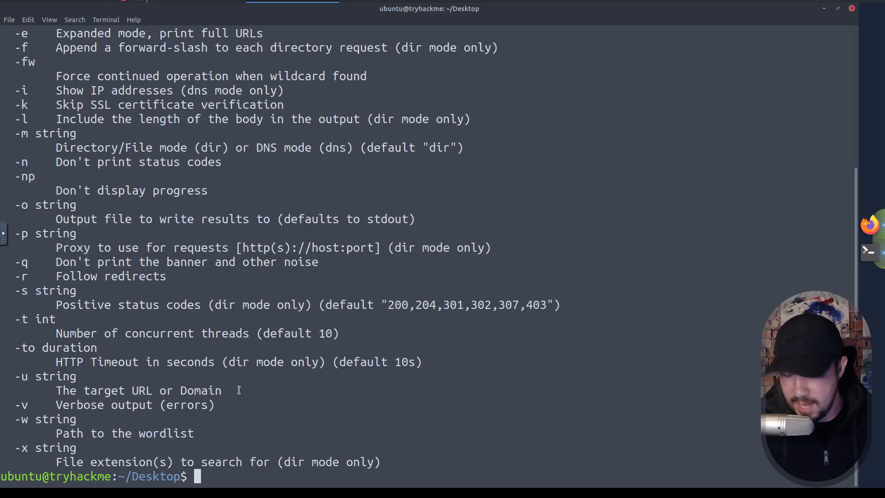
text(g)
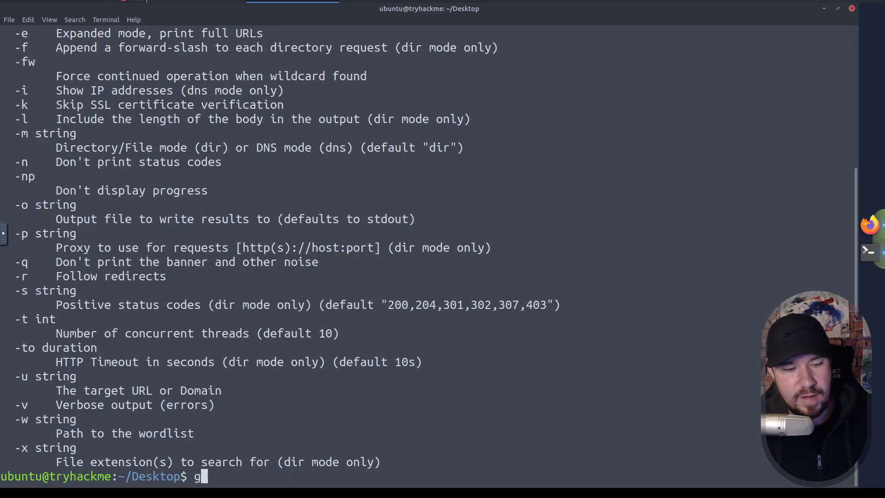
text(obuster -u)
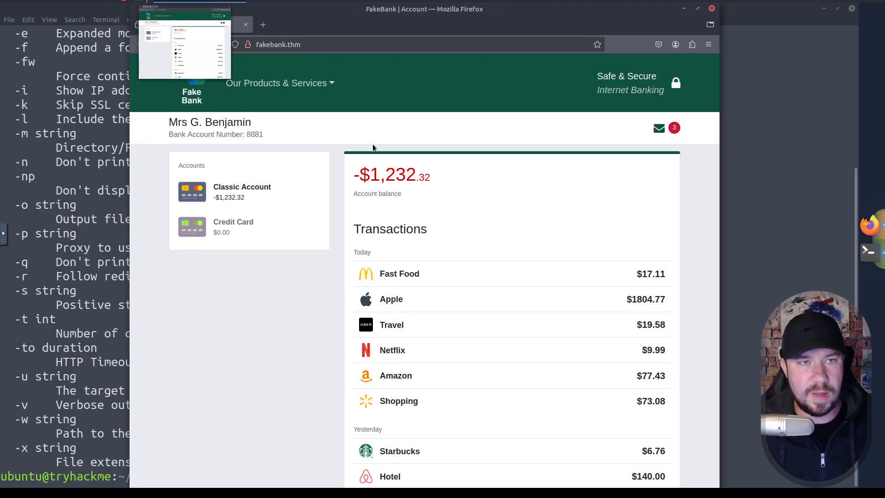
click(305, 45)
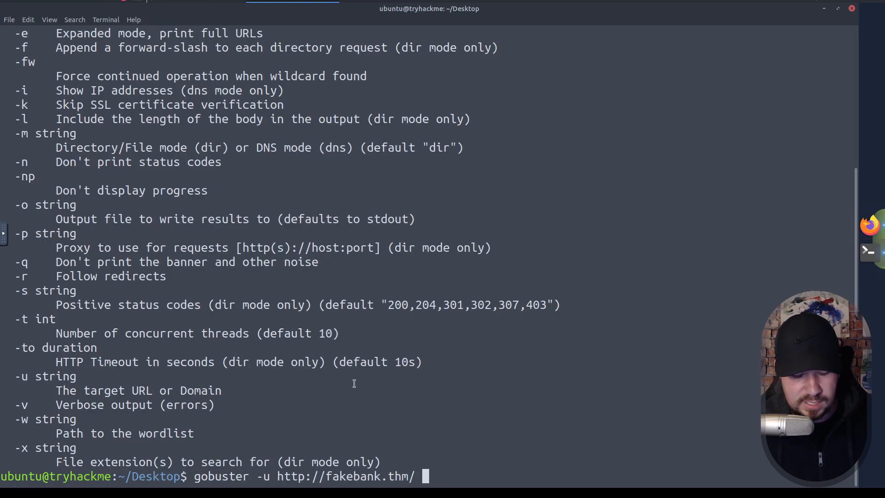
text(-w wordlist.txt)
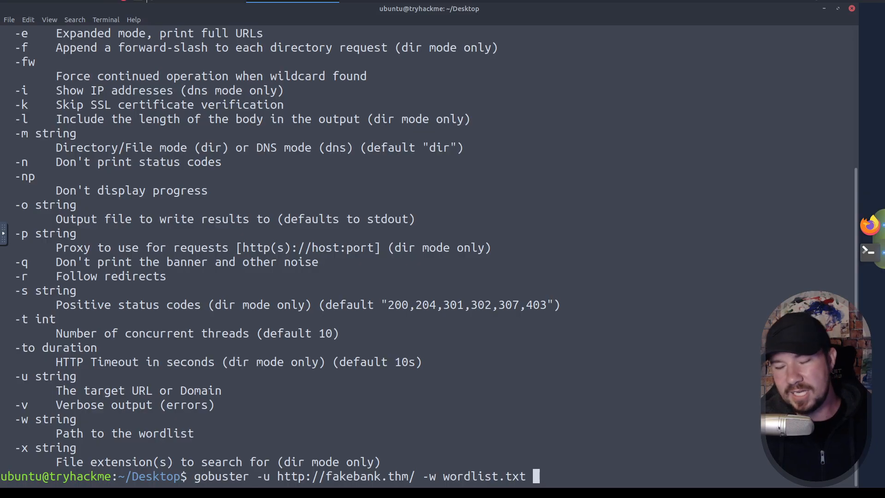
key(Return)
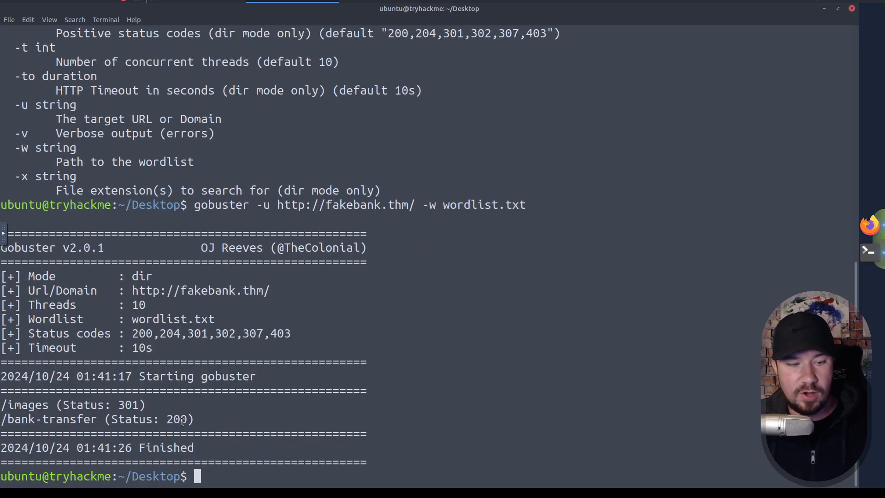
Highlight the found /bank-transfer path and its 200 status, opening its copy menu.
double_click(176, 419)
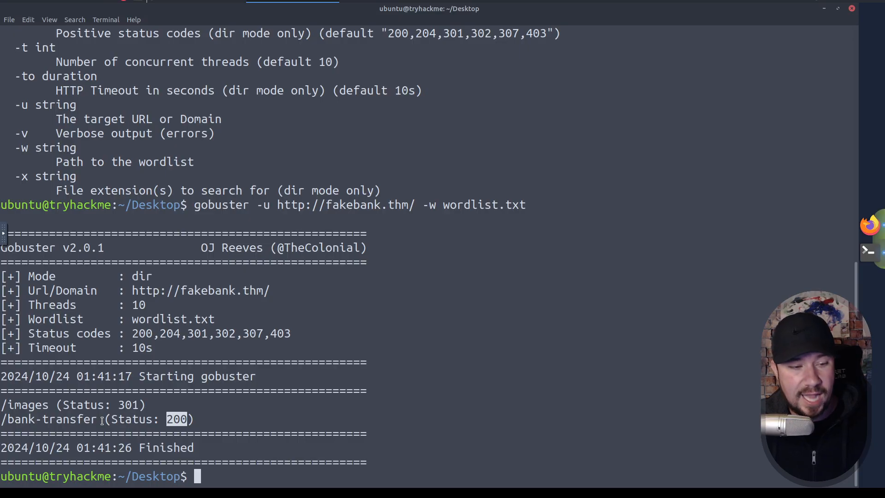
double_click(48, 420)
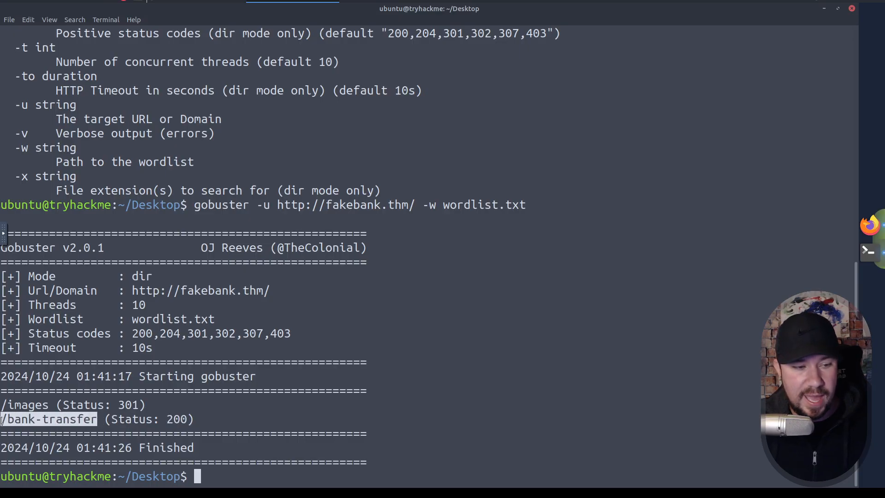
right_click(45, 419)
text(fakebank.thm/bank-transfer)
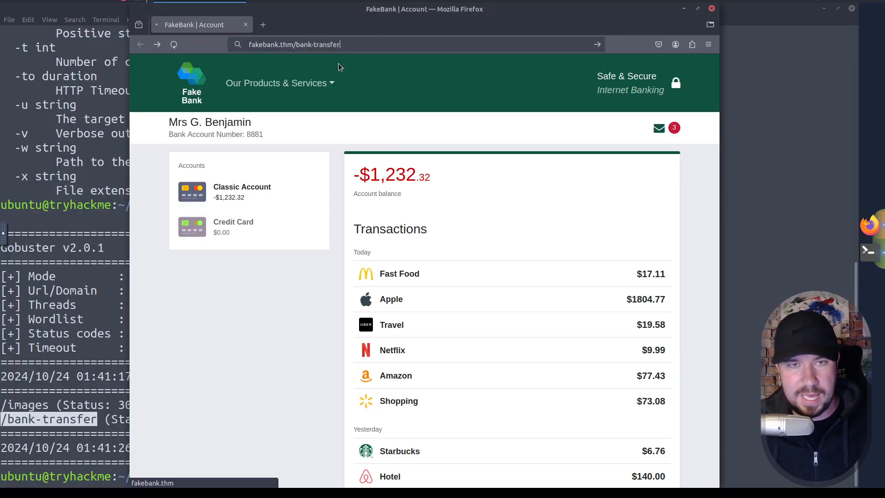
Load fakebank.thm/bank-transfer to reach the Admin Portal transfer form.
key(Return)
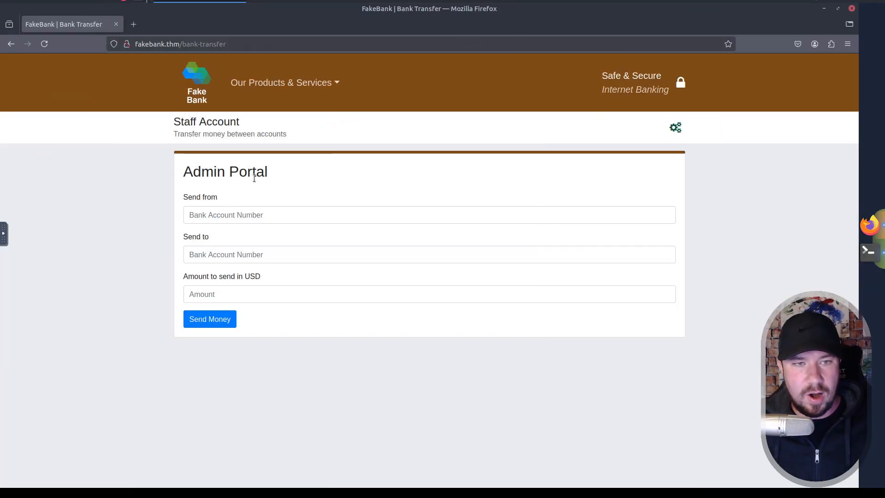
mouse_move(267, 187)
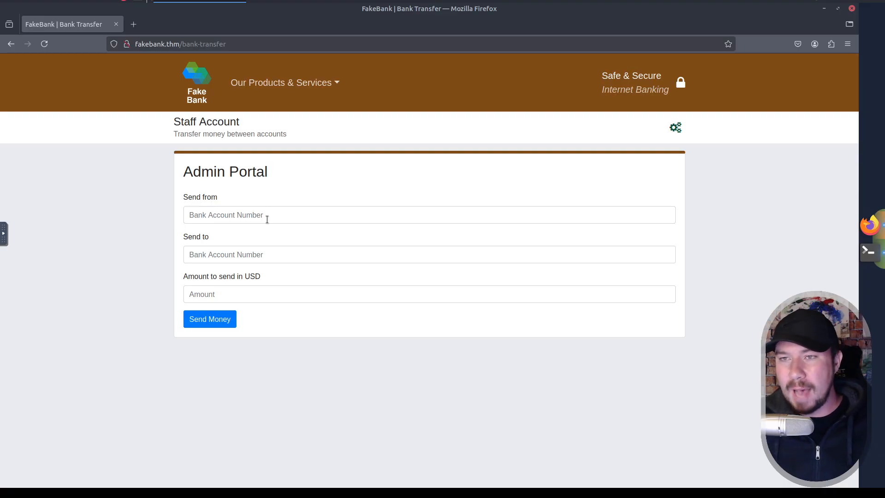
mouse_move(266, 199)
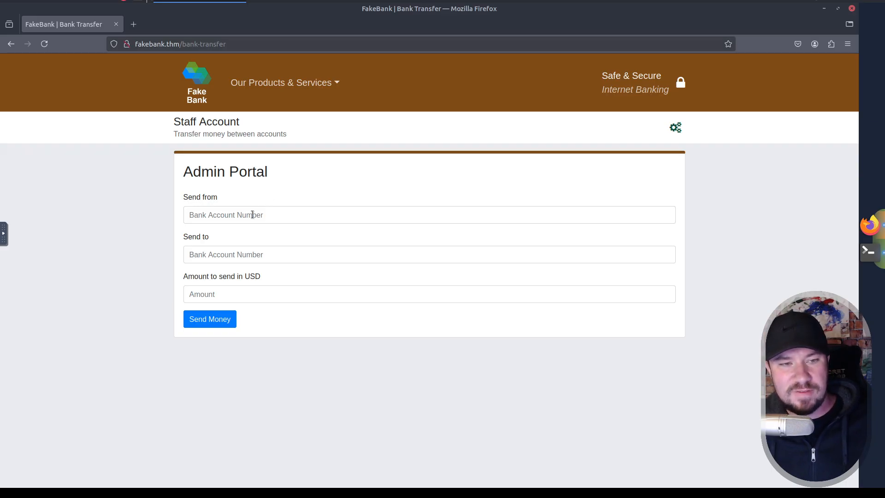
mouse_move(167, 231)
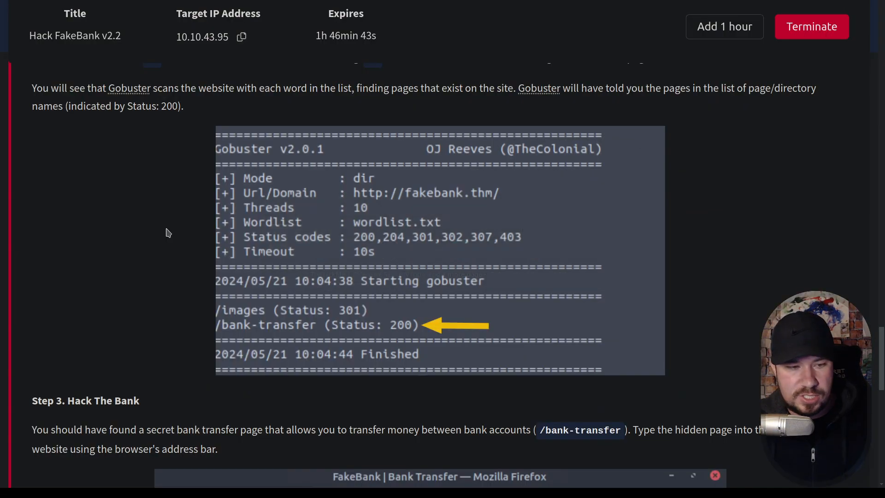
scroll(down, 3)
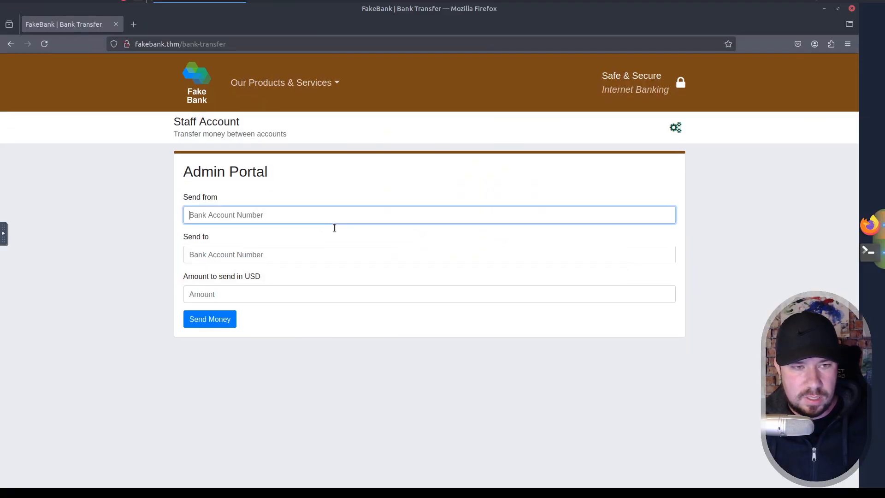
Send $2000 from account 2276 to account 8881, then return to the account overview.
text(2276)
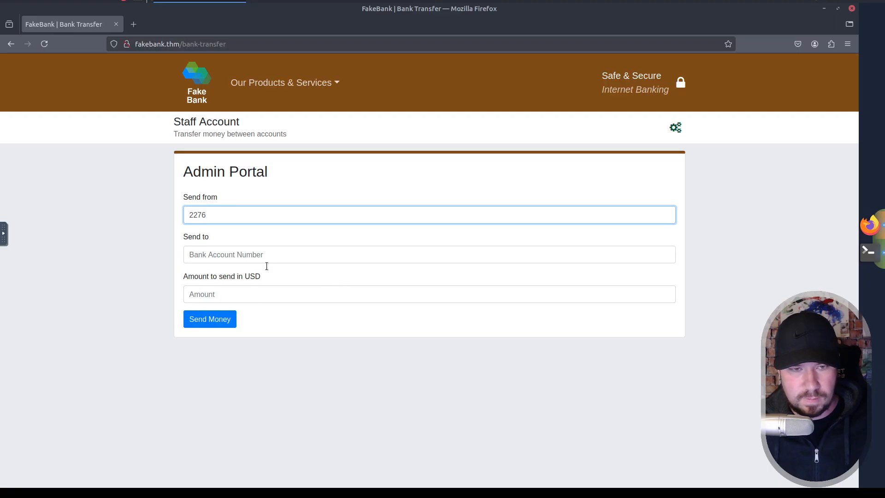
text(8881)
click(430, 294)
text(2)
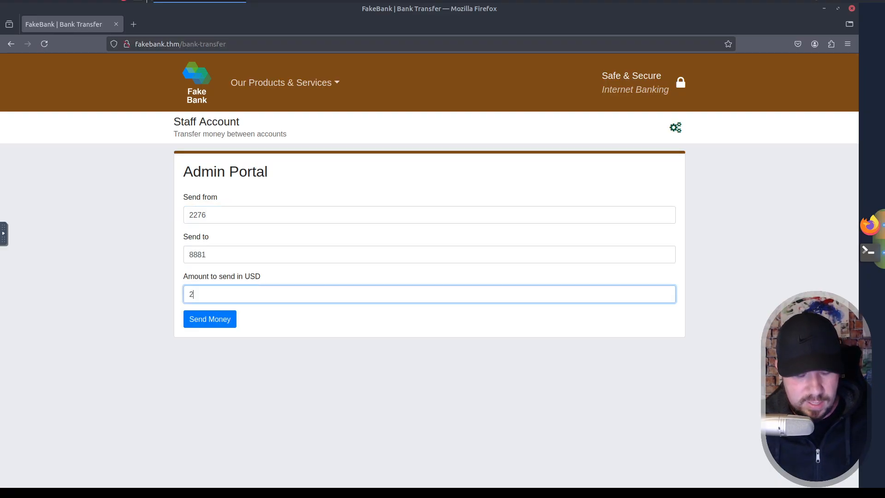
text(000)
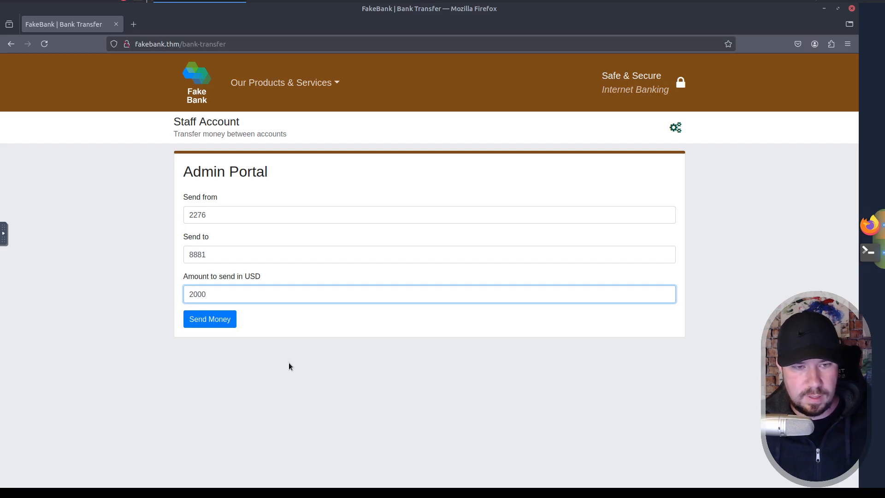
click(210, 319)
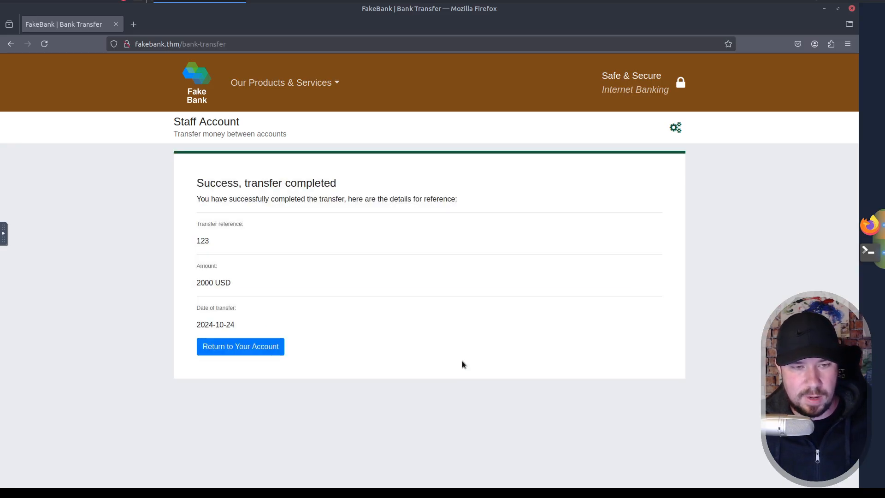
mouse_move(302, 239)
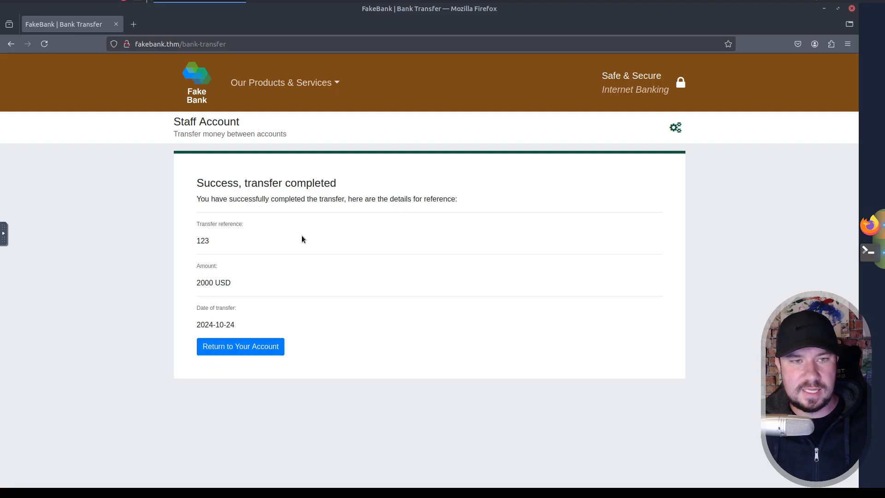
mouse_move(325, 210)
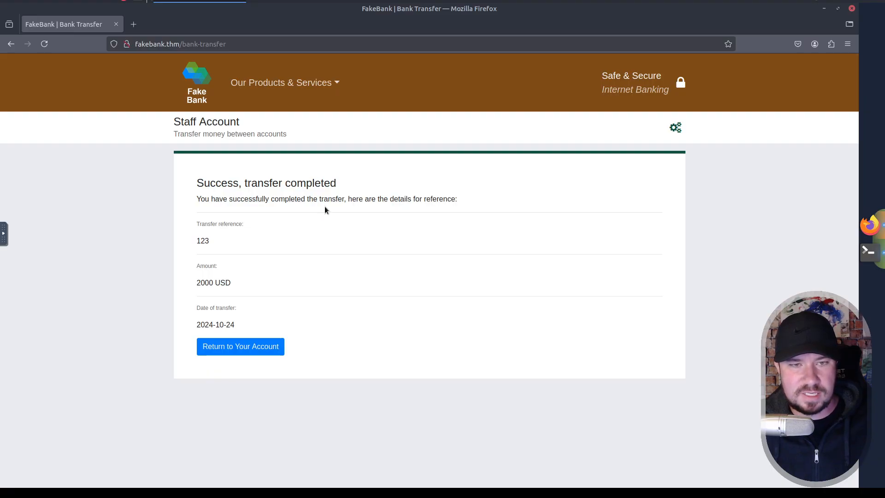
mouse_move(330, 201)
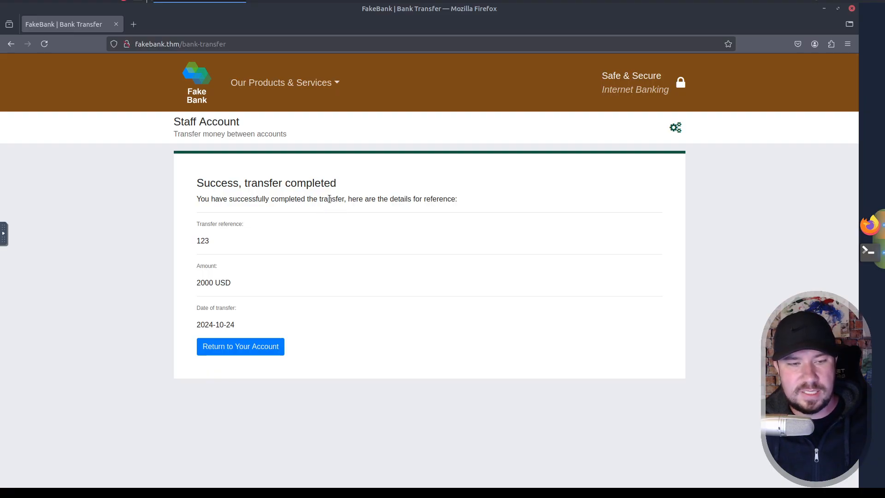
click(240, 346)
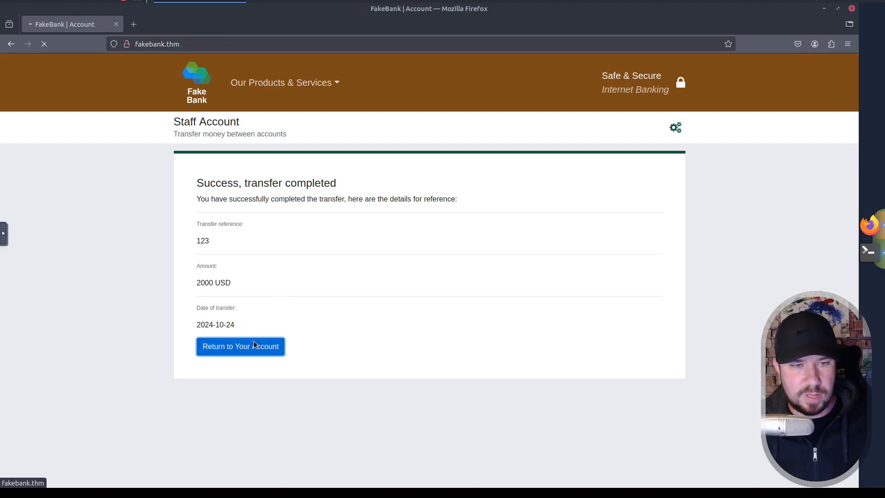
click(239, 347)
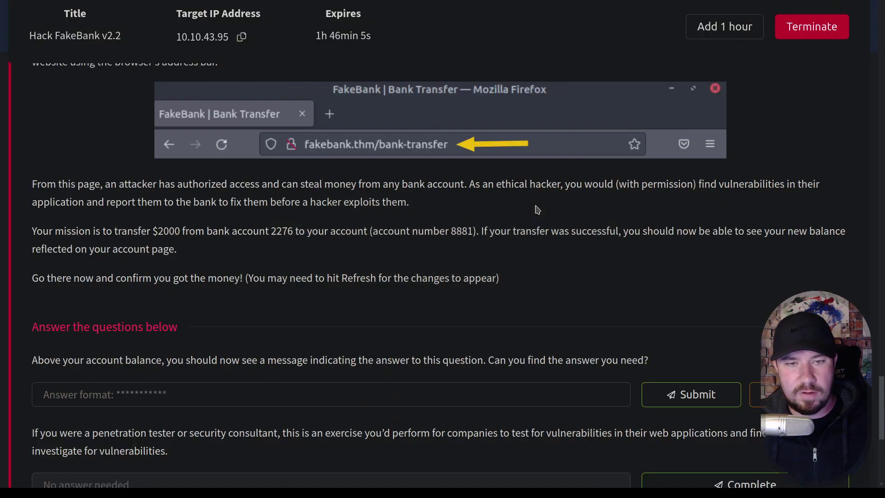
Submit BANK-HACKED as the room's answer.
scroll(down, 3)
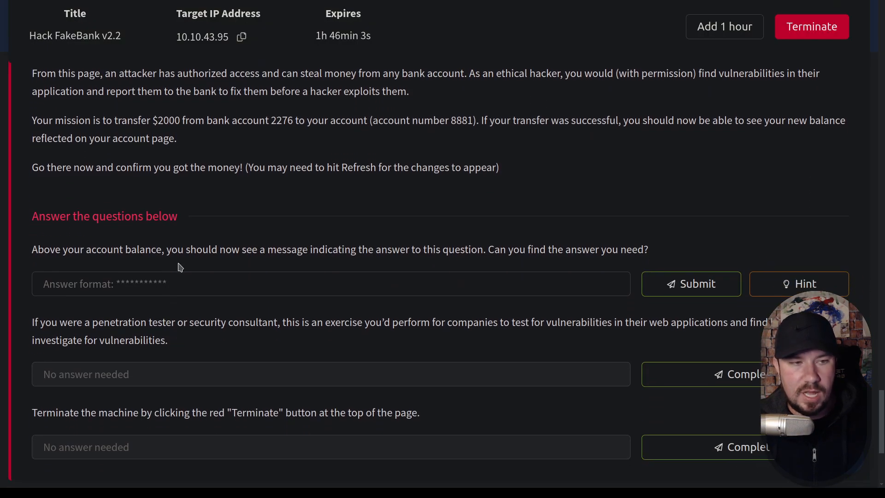
mouse_move(423, 240)
text(BANK-HACKED)
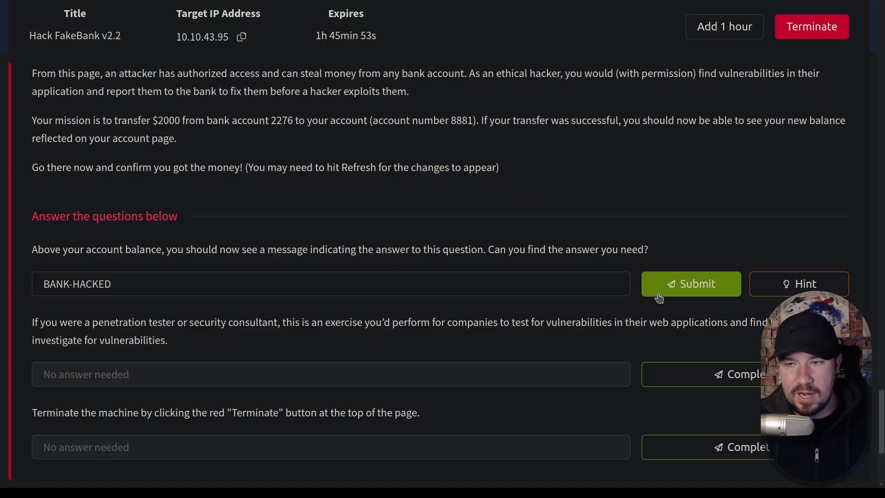
click(691, 284)
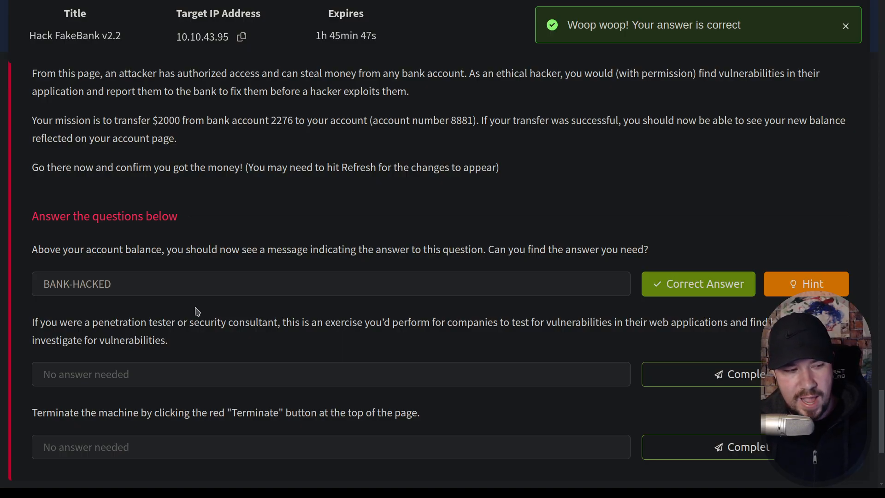
click(845, 26)
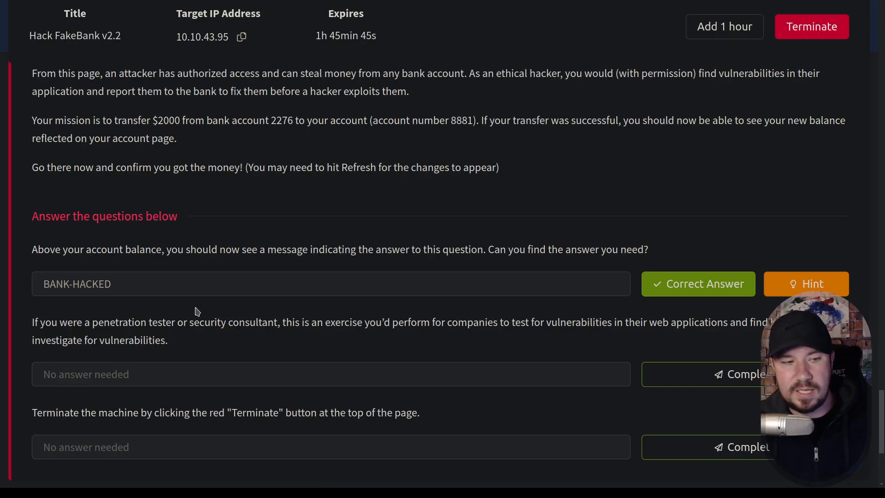
Mark the penetration-tester and terminate-machine questions complete.
scroll(down, 3)
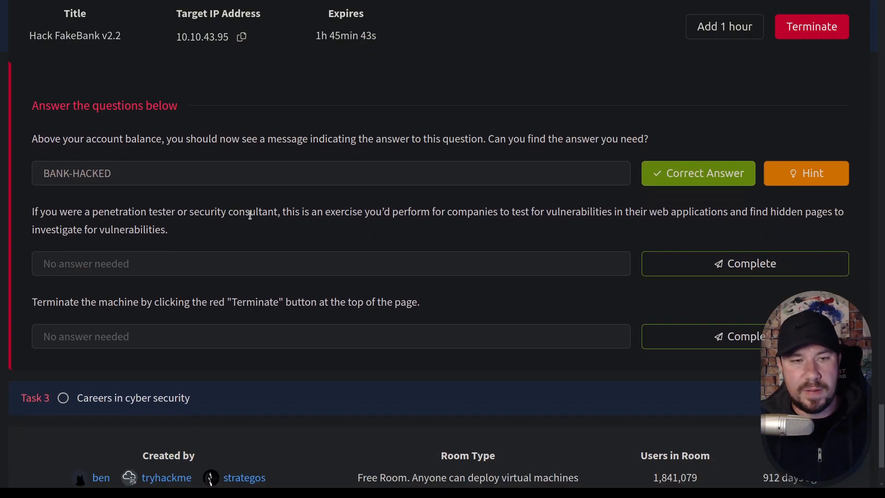
mouse_move(682, 261)
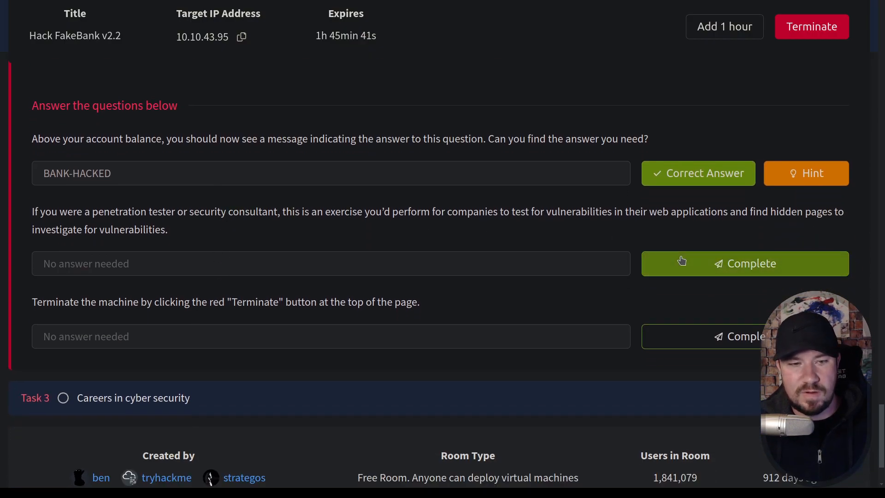
click(745, 263)
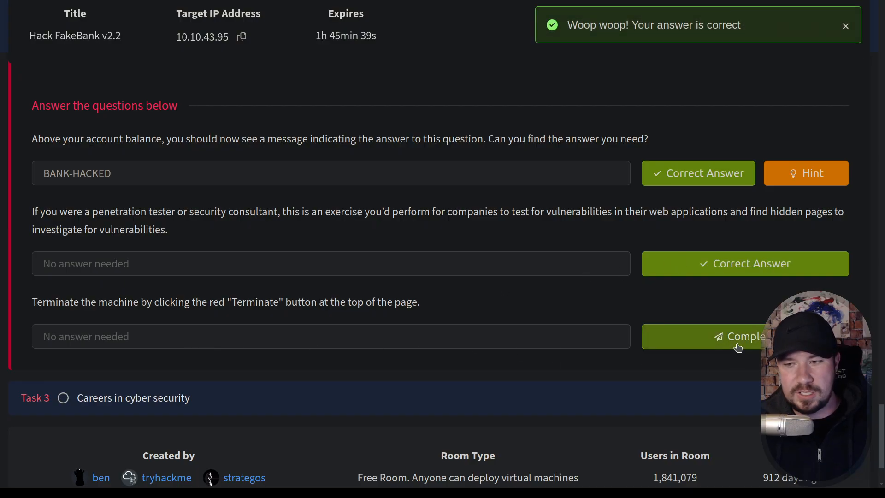
click(734, 337)
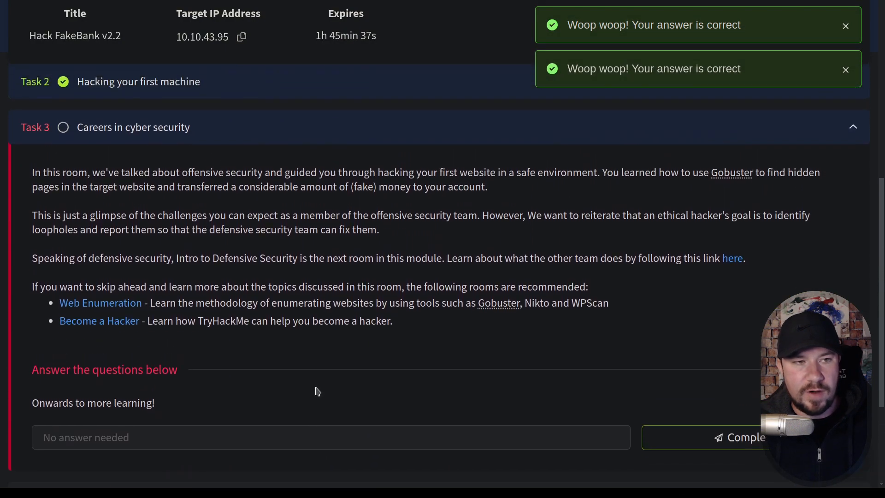
scroll(down, 3)
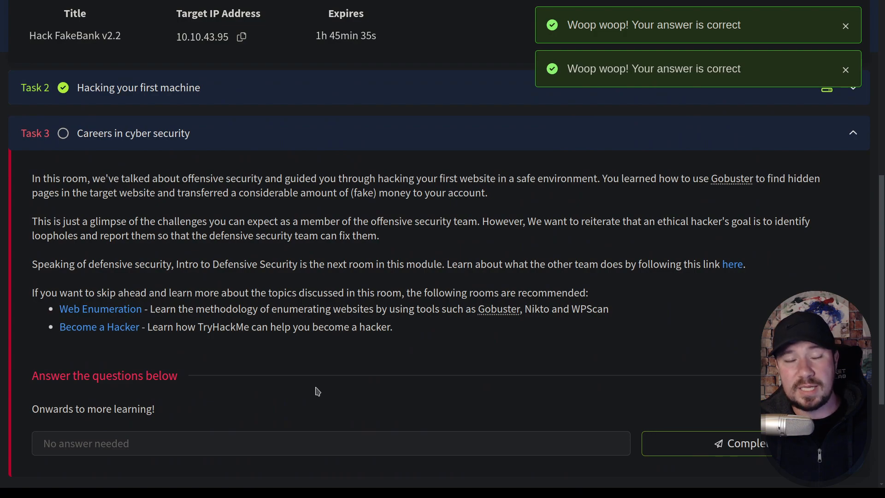